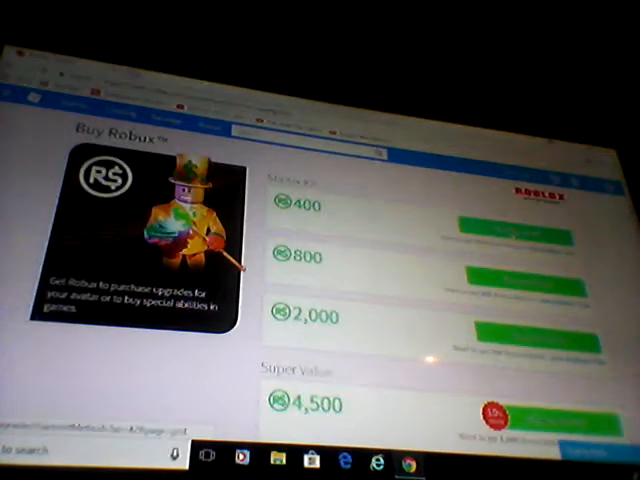
- Return to the Roblox home page from the Buy Robux page
{"action": "left_click", "coordinate": [530, 204]}
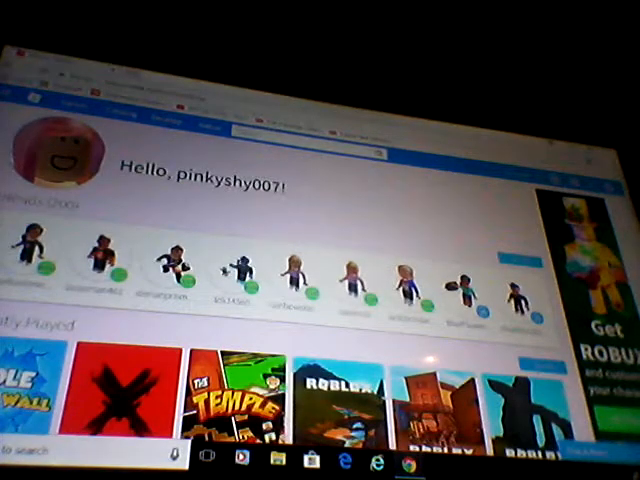
- Open the Murder Mystery X game page from the Recently Played tiles
{"action": "scroll", "scroll_direction": "down", "scroll_amount": 3}
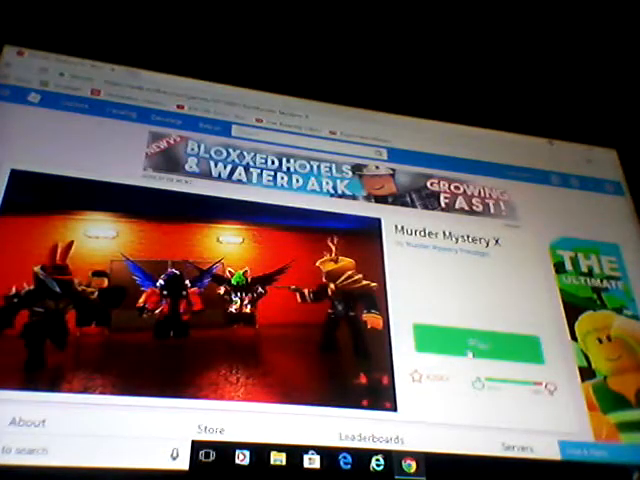
{"action": "left_click", "coordinate": [478, 344]}
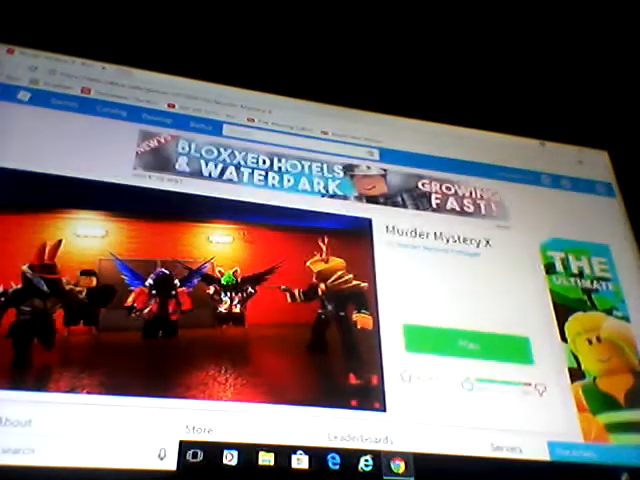
- Attempt to play Murder Mystery X, landing on a 'This site can't be reached' error
{"action": "left_click", "coordinate": [470, 344]}
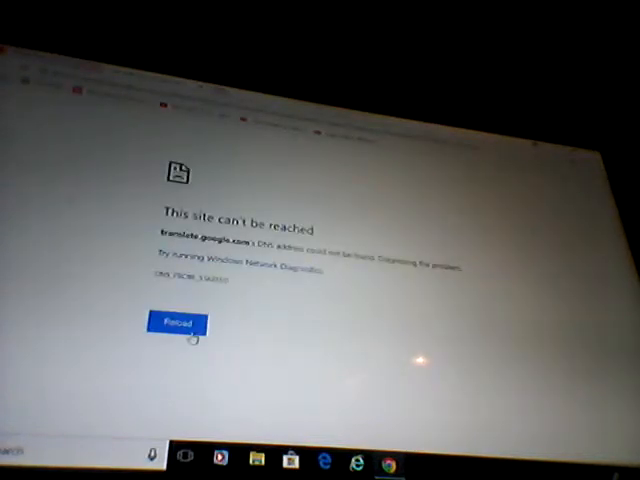
- Go back to the Murder Mystery X page and launch the game with Play
{"action": "left_click", "coordinate": [176, 324]}
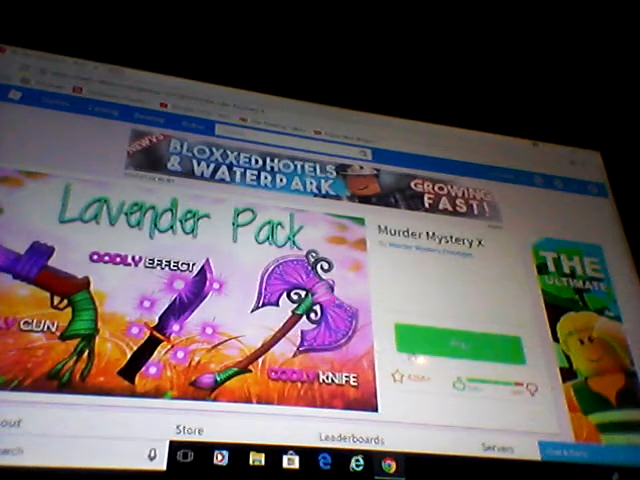
{"action": "left_click", "coordinate": [450, 340]}
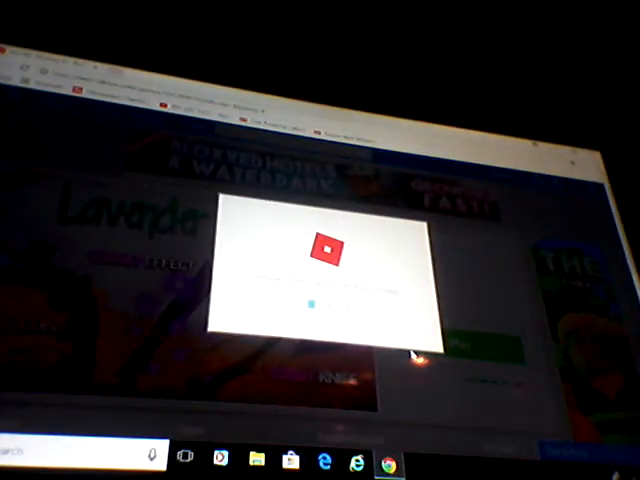